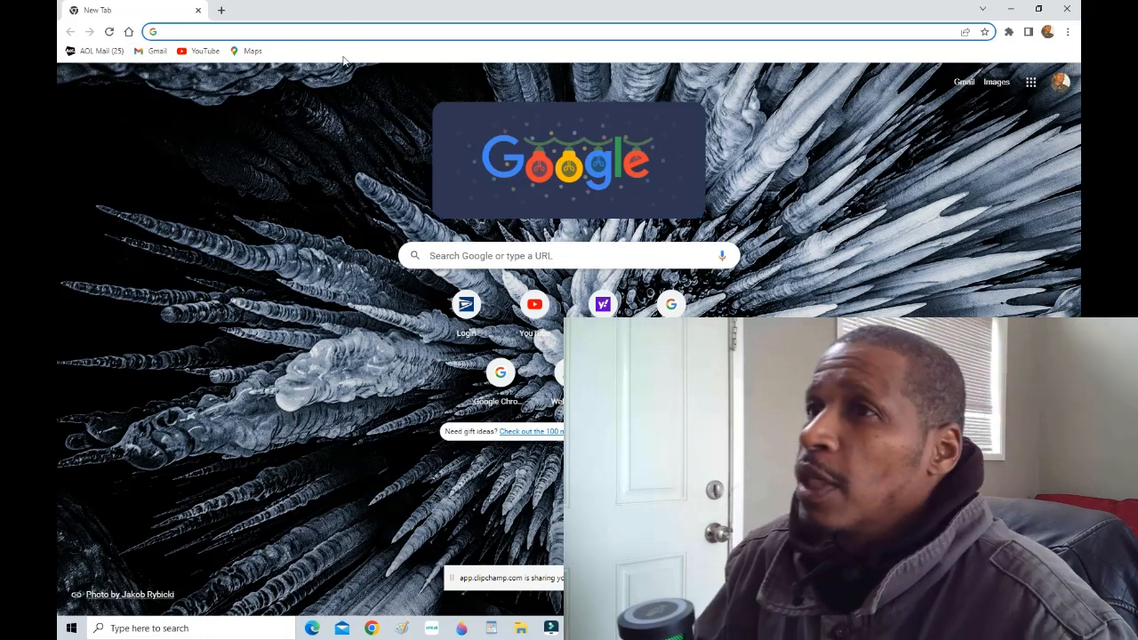
Search Google for "usps jobs" and look through the career and job-listing results
type("usps jobs")
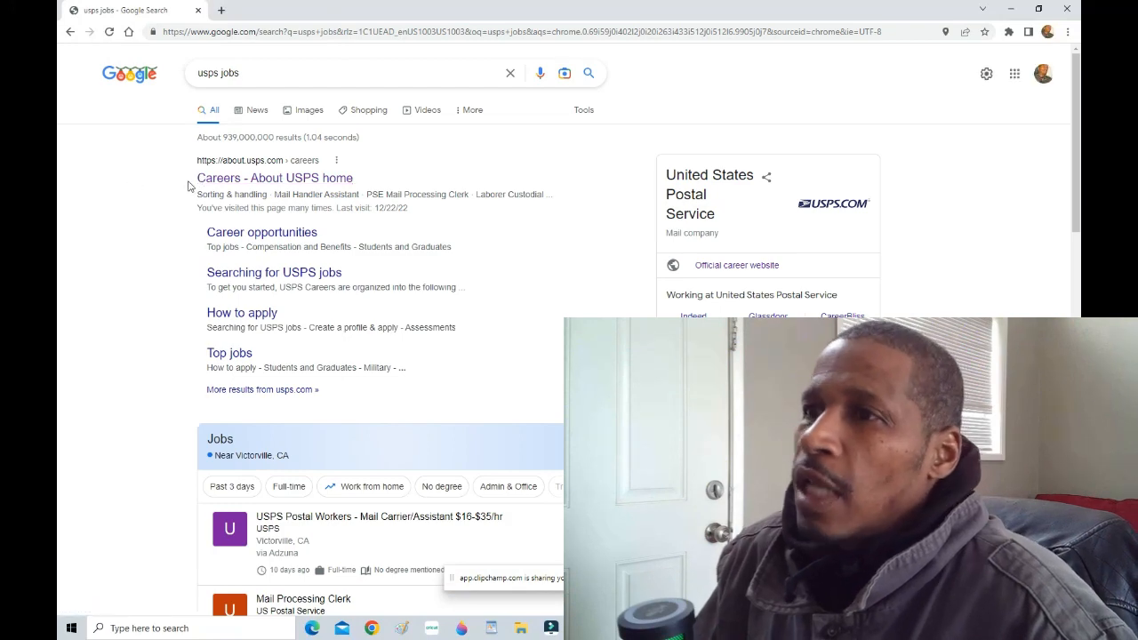
scroll("down", 3)
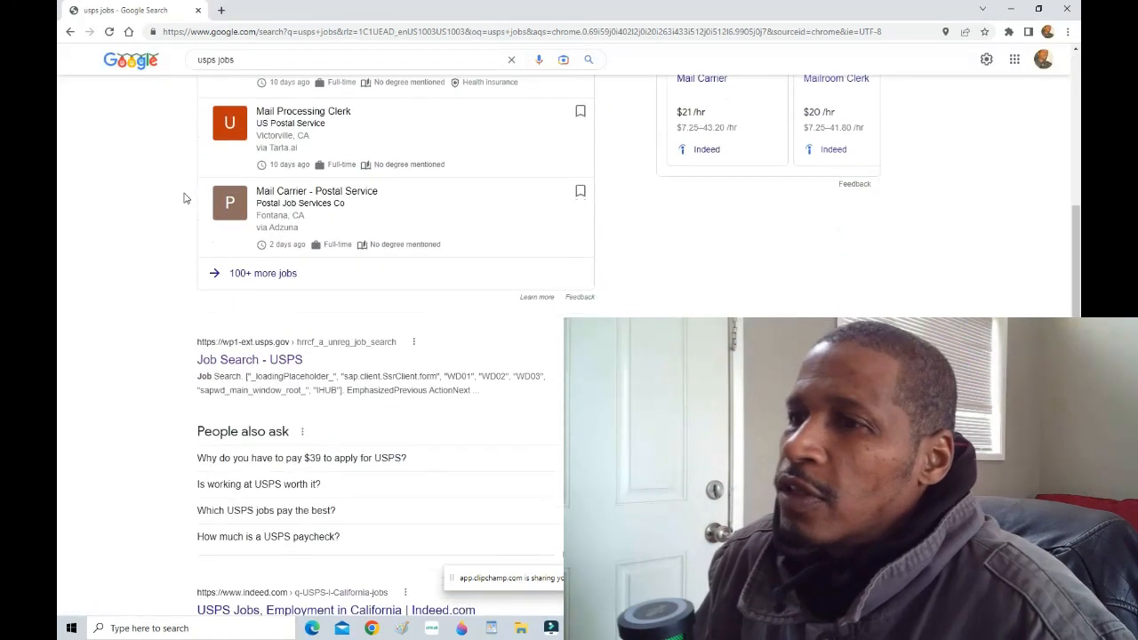
scroll("down", 3)
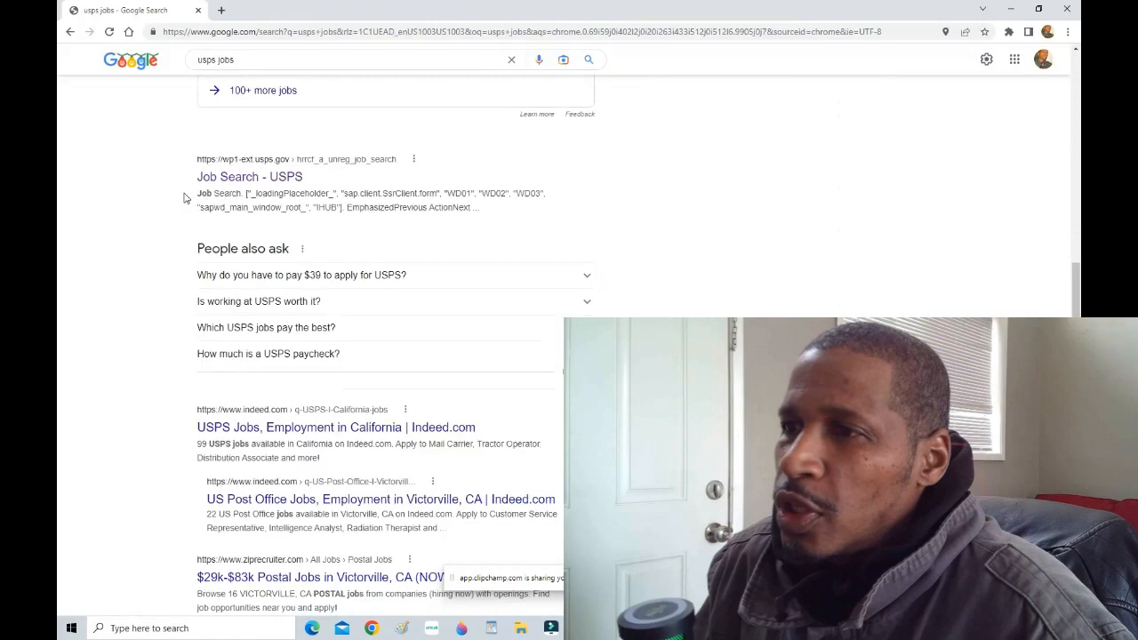
scroll("down", 3)
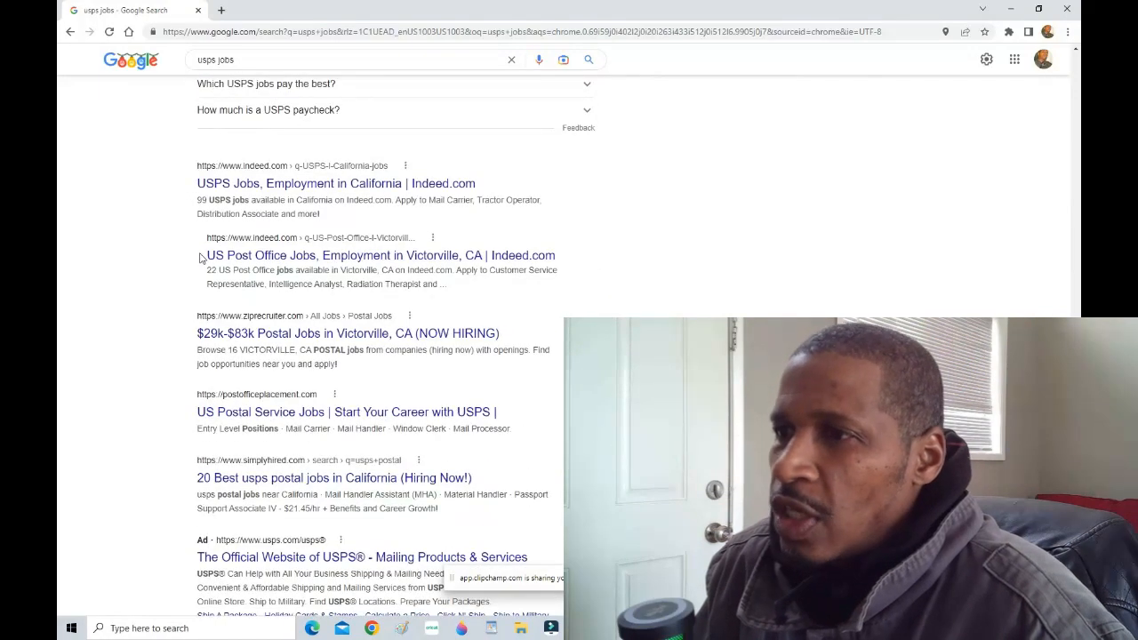
mouse_move(256, 333)
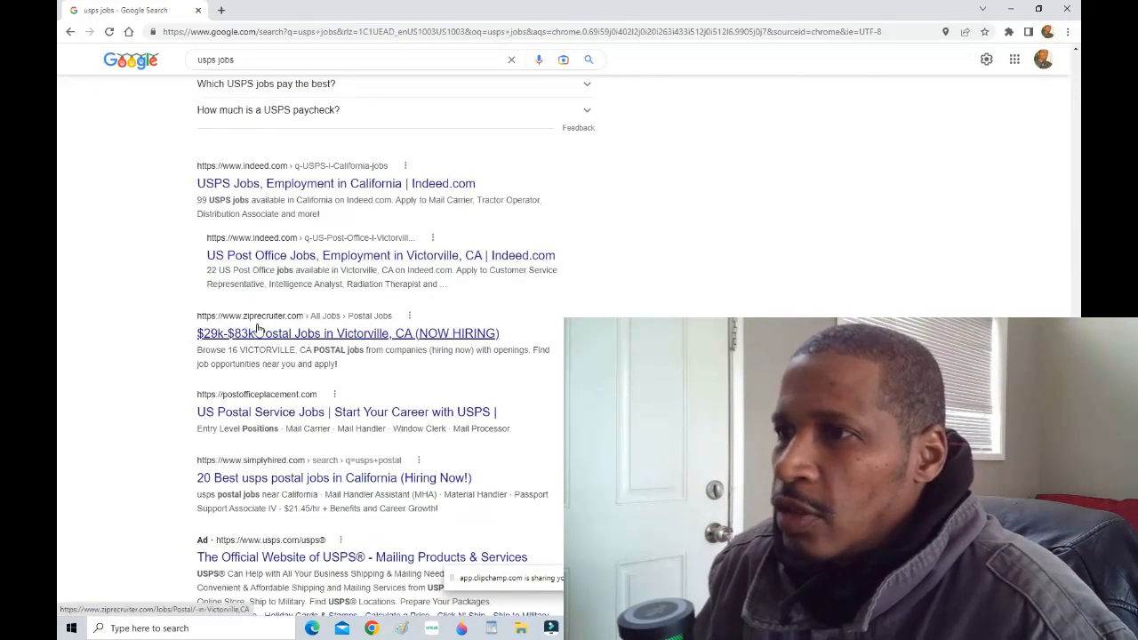
mouse_move(511, 437)
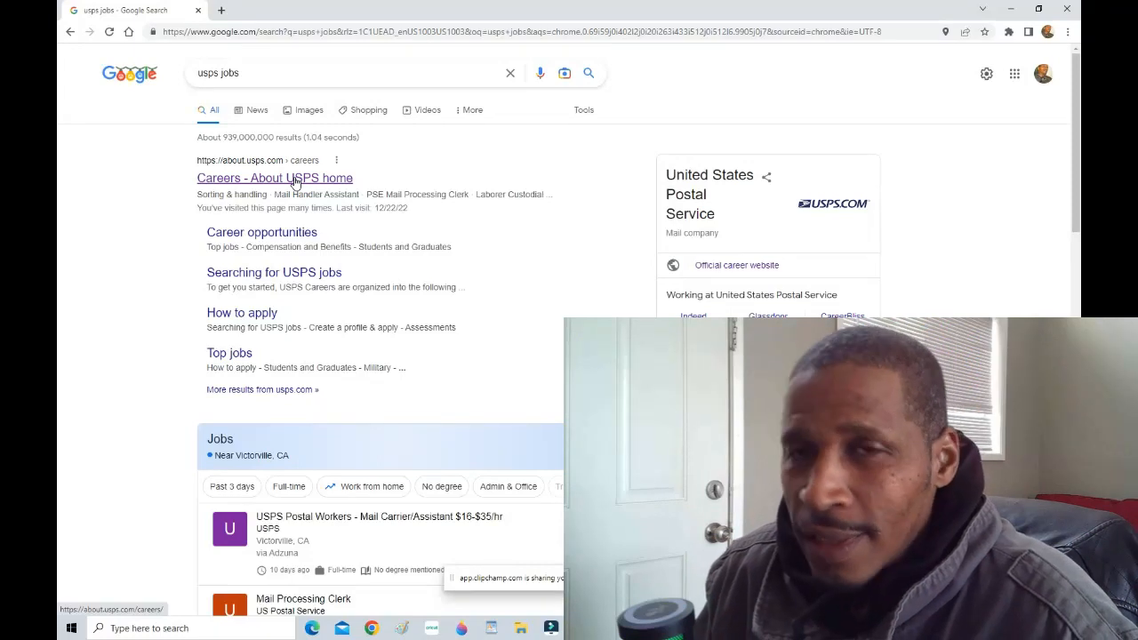
Open the 'Careers - About USPS' result and start applying via the Apply button
left_click(274, 178)
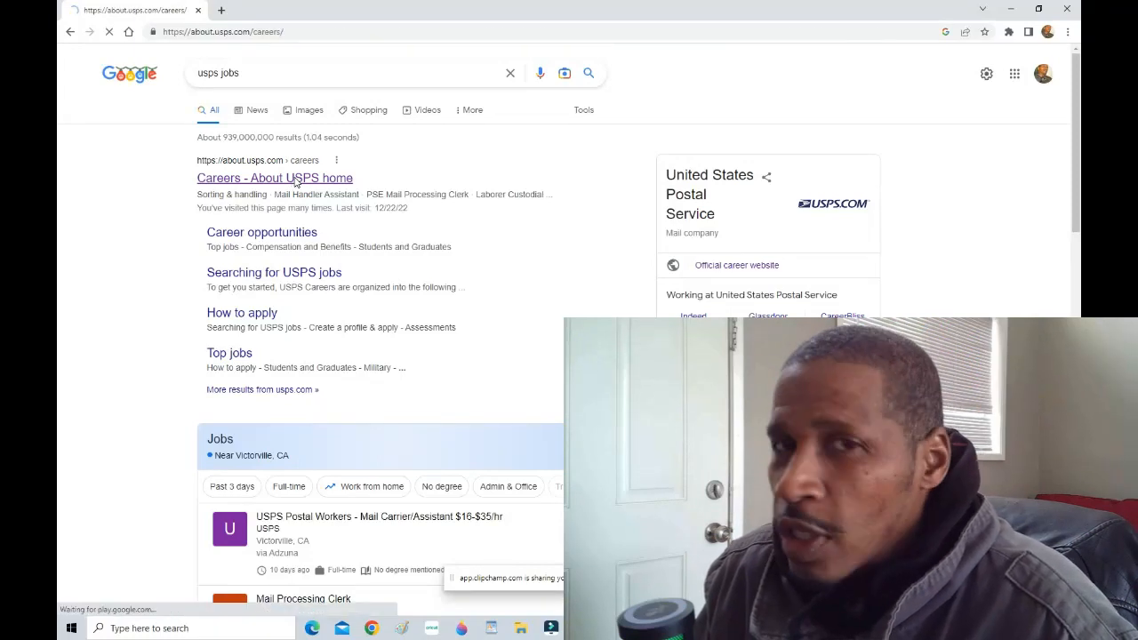
left_click(274, 178)
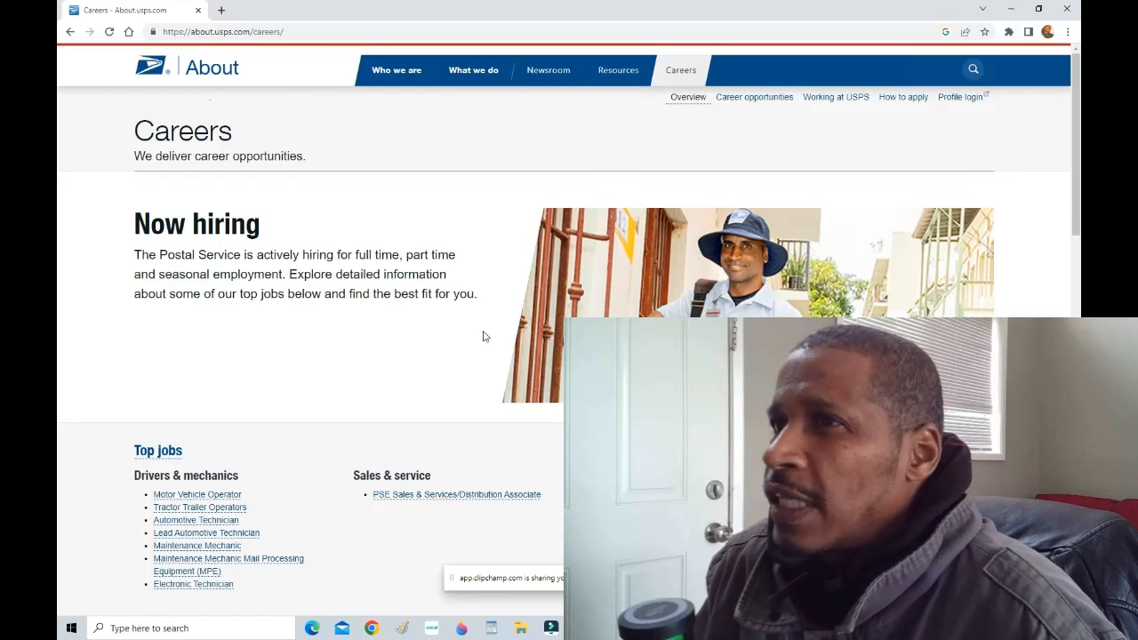
scroll("down", 3)
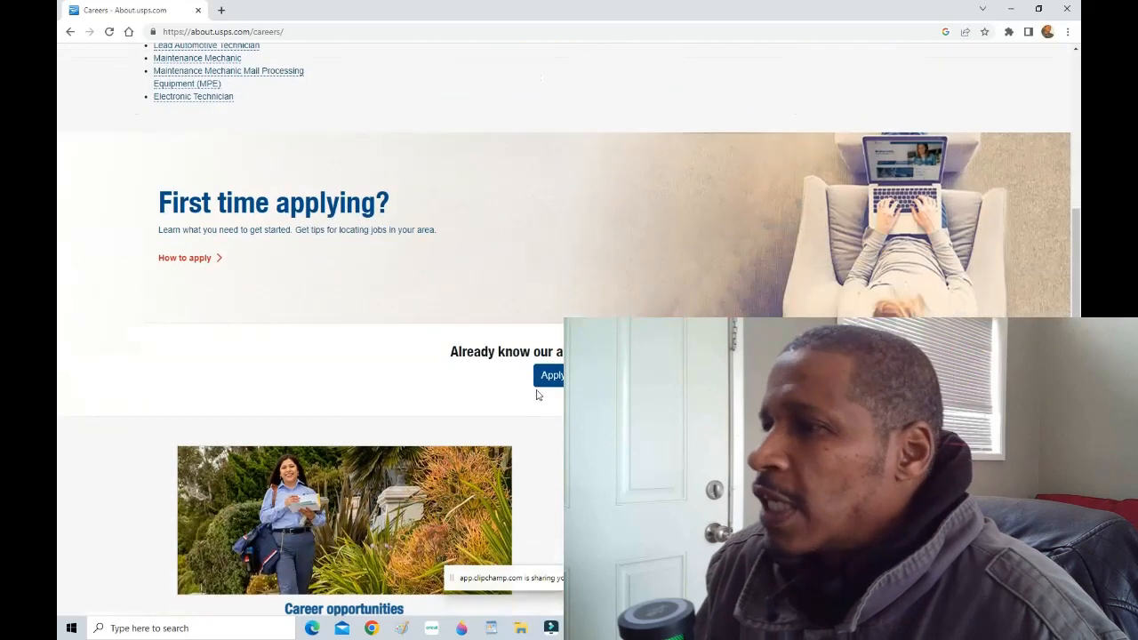
left_click(553, 375)
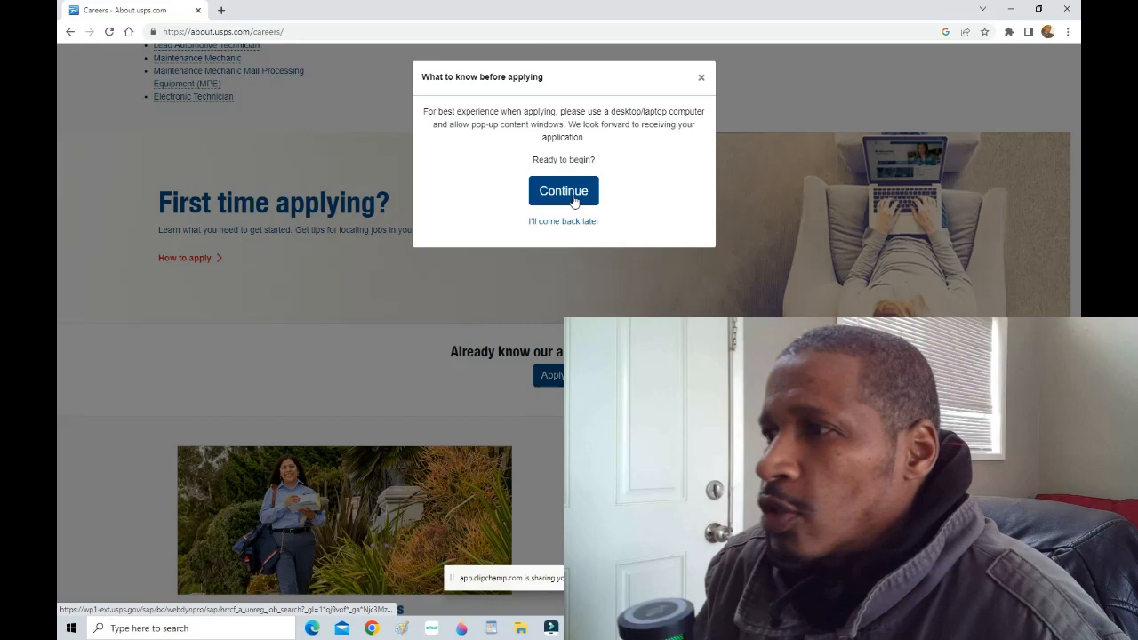
Continue to the job search and search for openings located in California
left_click(563, 190)
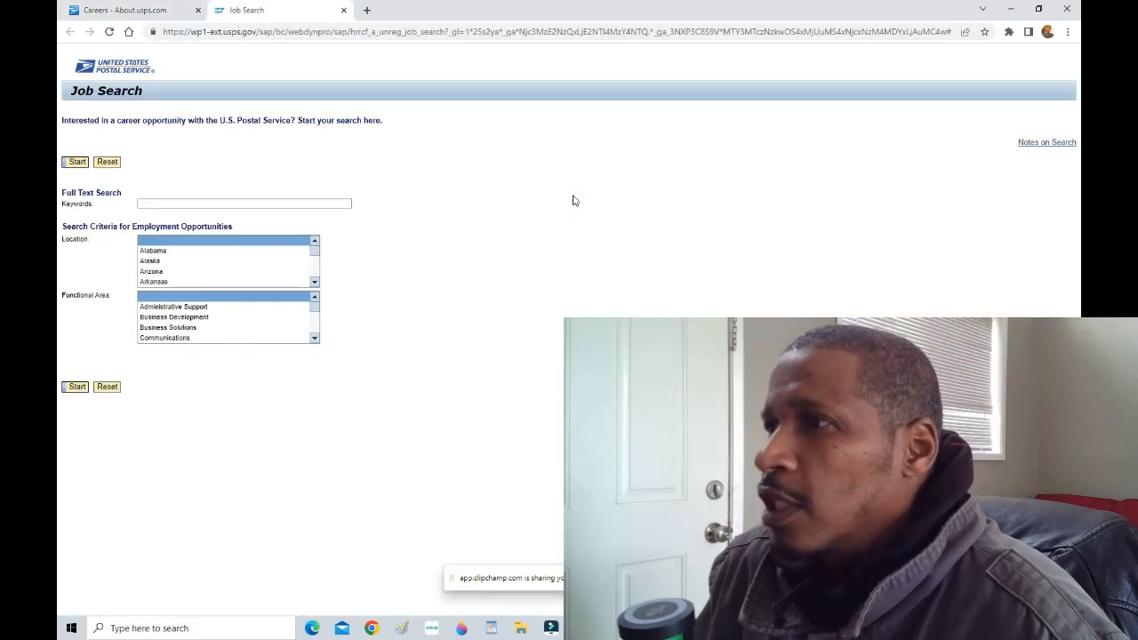
mouse_move(494, 203)
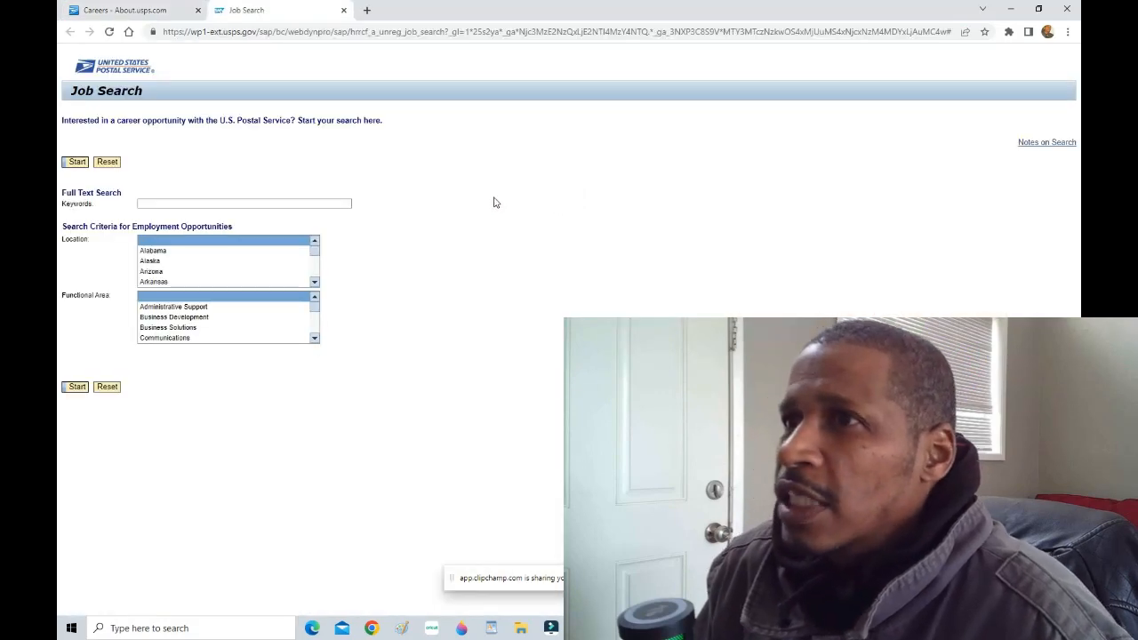
mouse_move(157, 114)
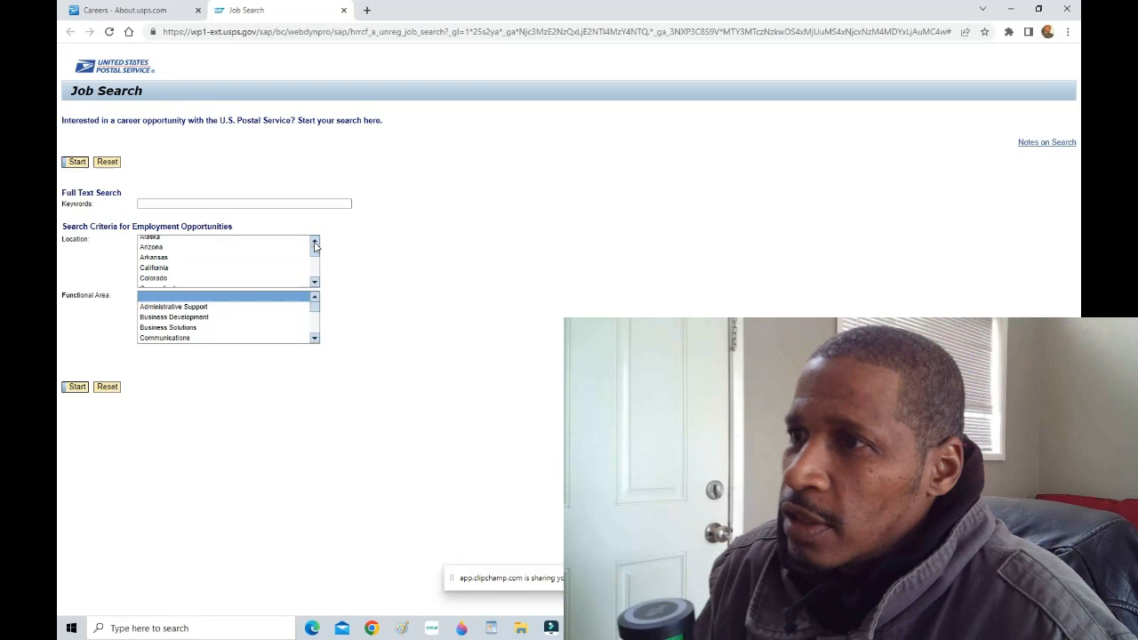
left_click(153, 266)
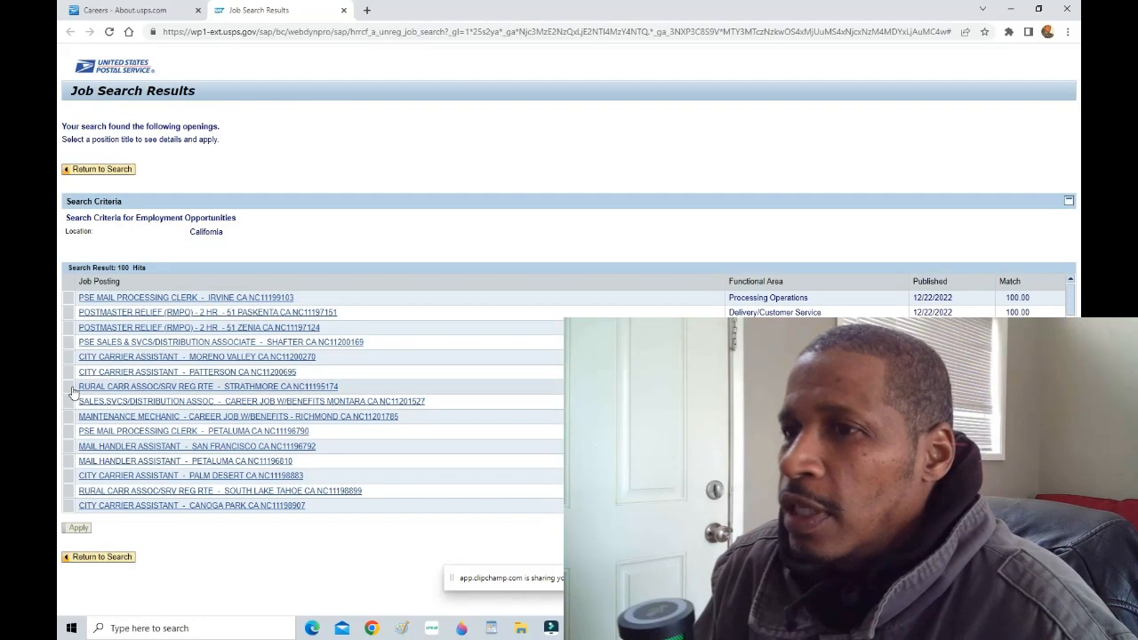
mouse_move(697, 295)
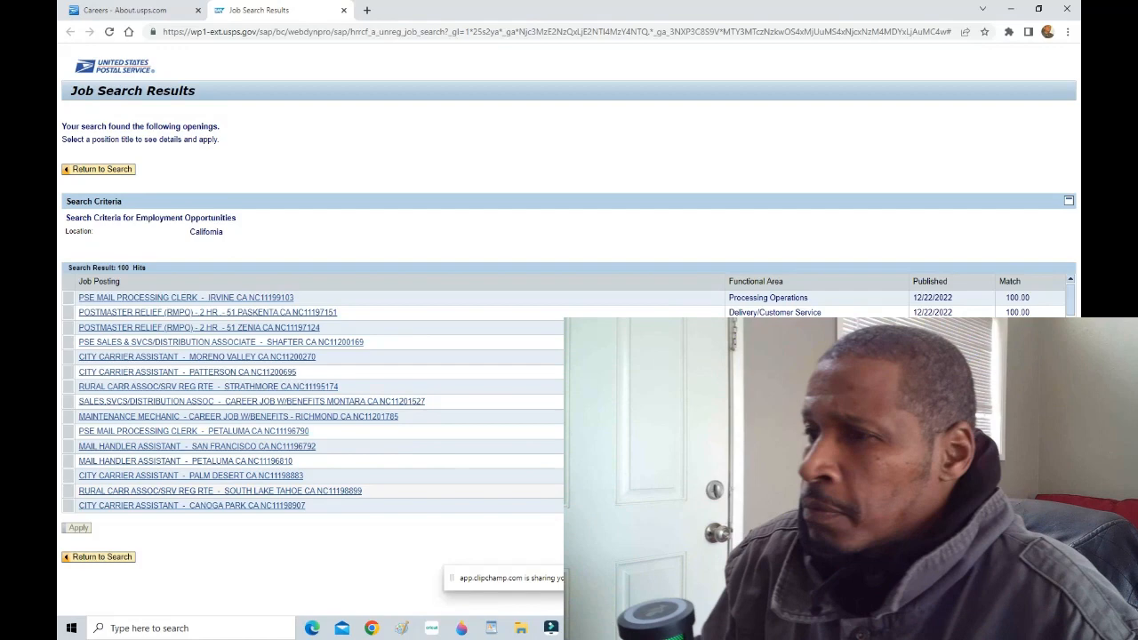
Open the 'PSE MAIL PROCESSING CLERK - IRVINE CA' posting from the results
left_click(190, 505)
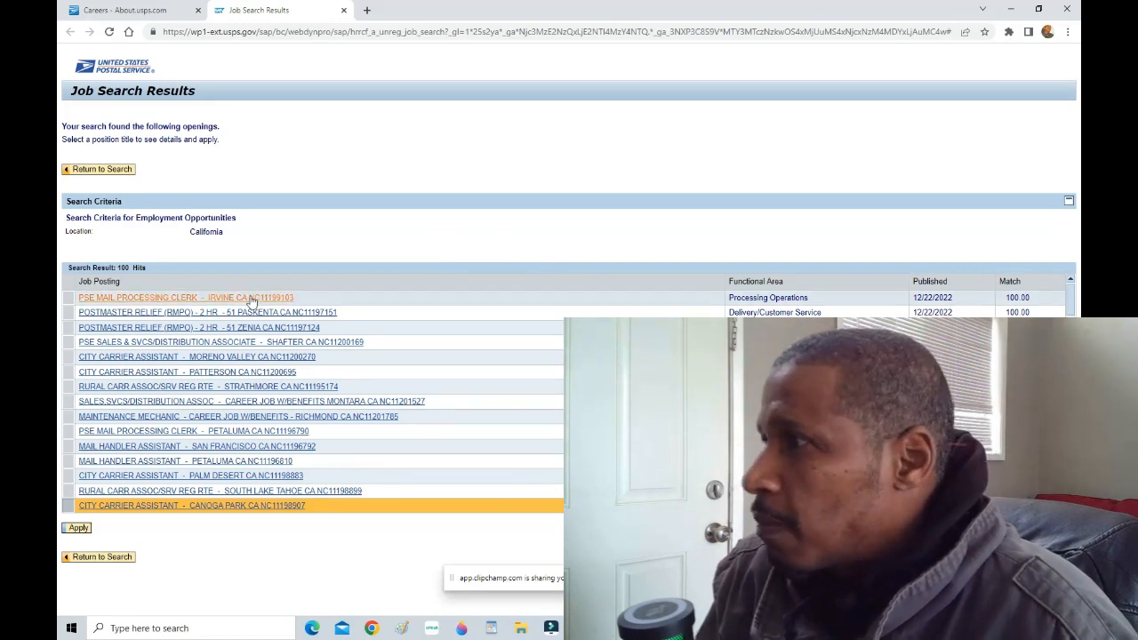
left_click(188, 297)
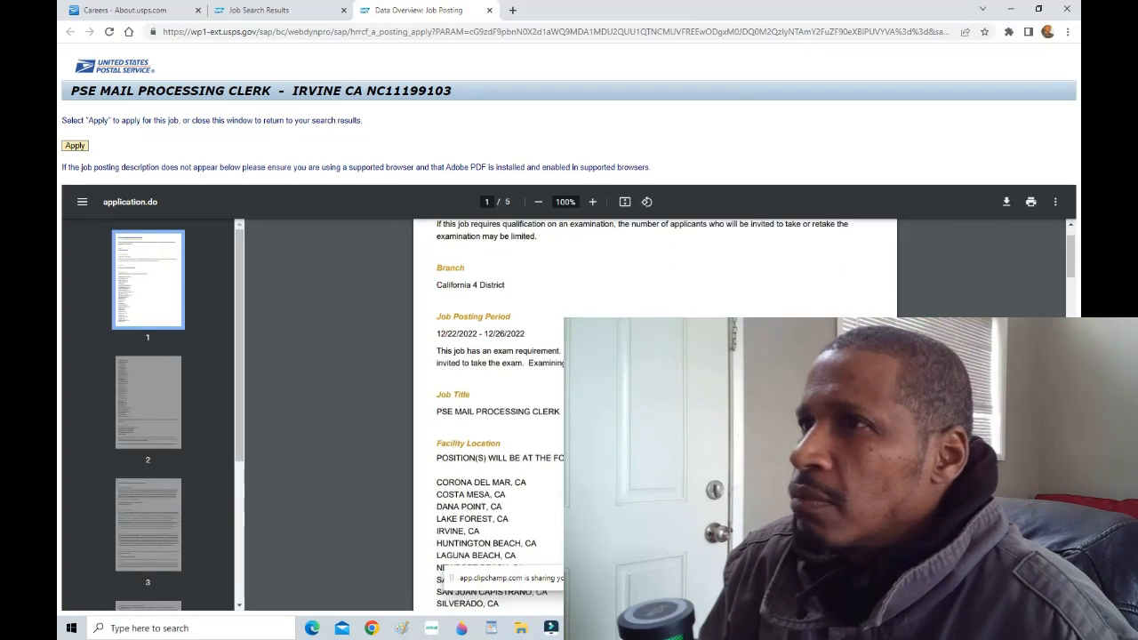
Read through the posting PDF's list of facility cities, then return to the California results
scroll("down", 3)
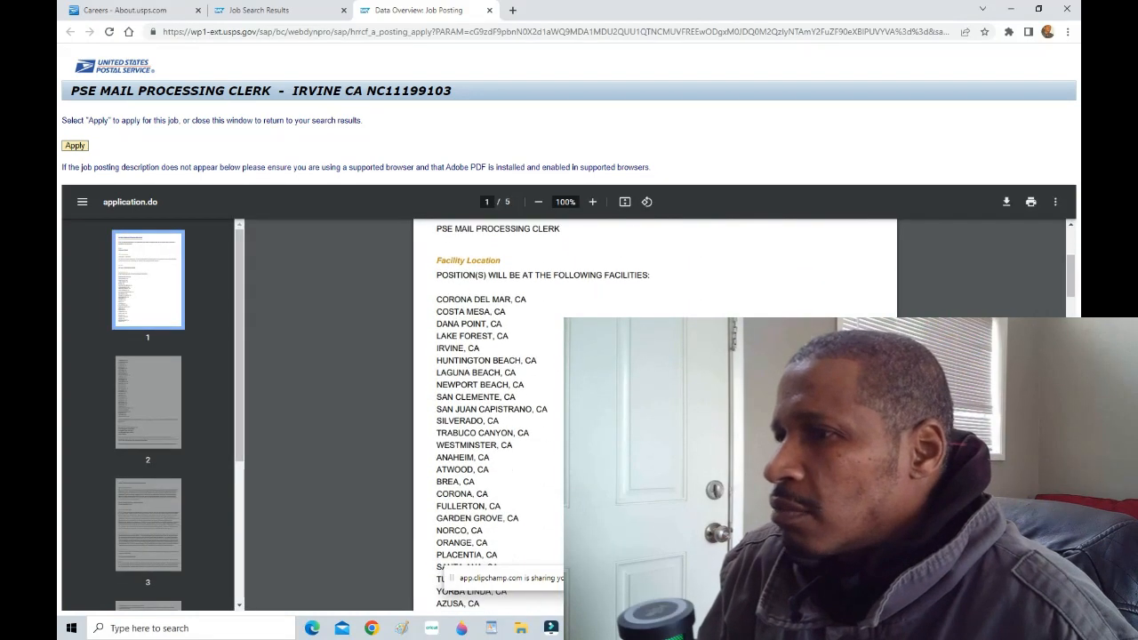
scroll("down", 3)
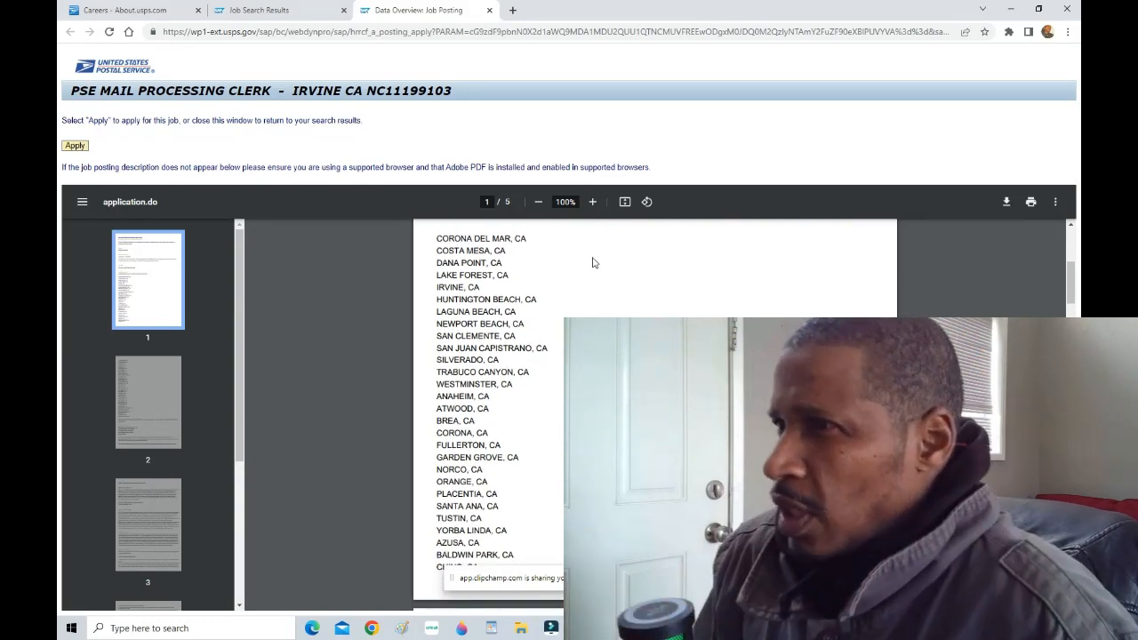
mouse_move(583, 272)
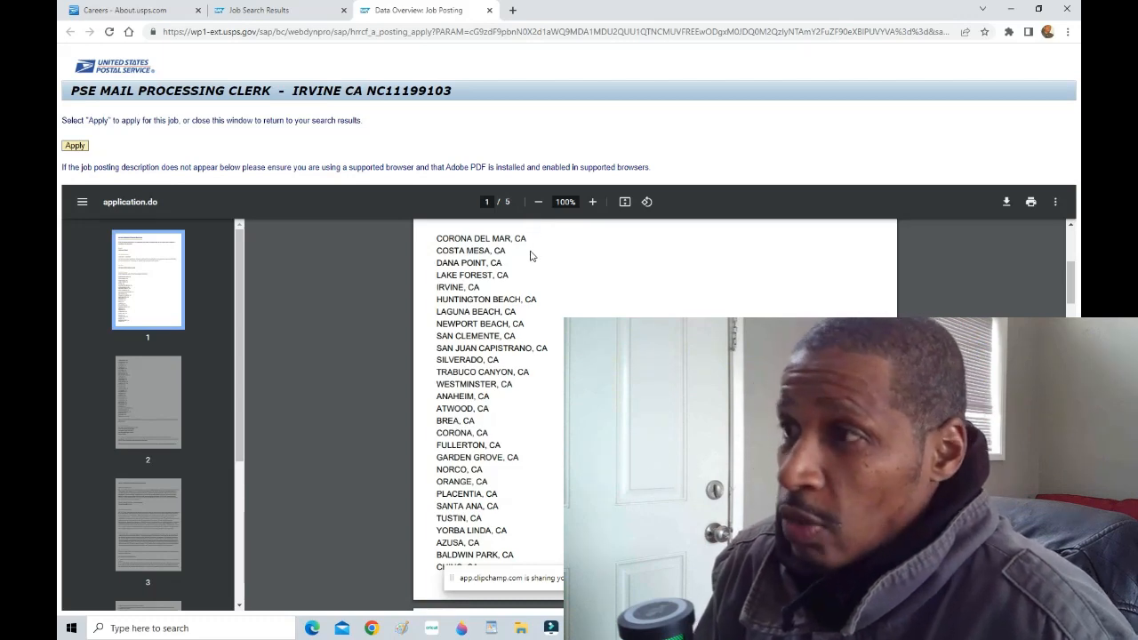
mouse_move(551, 304)
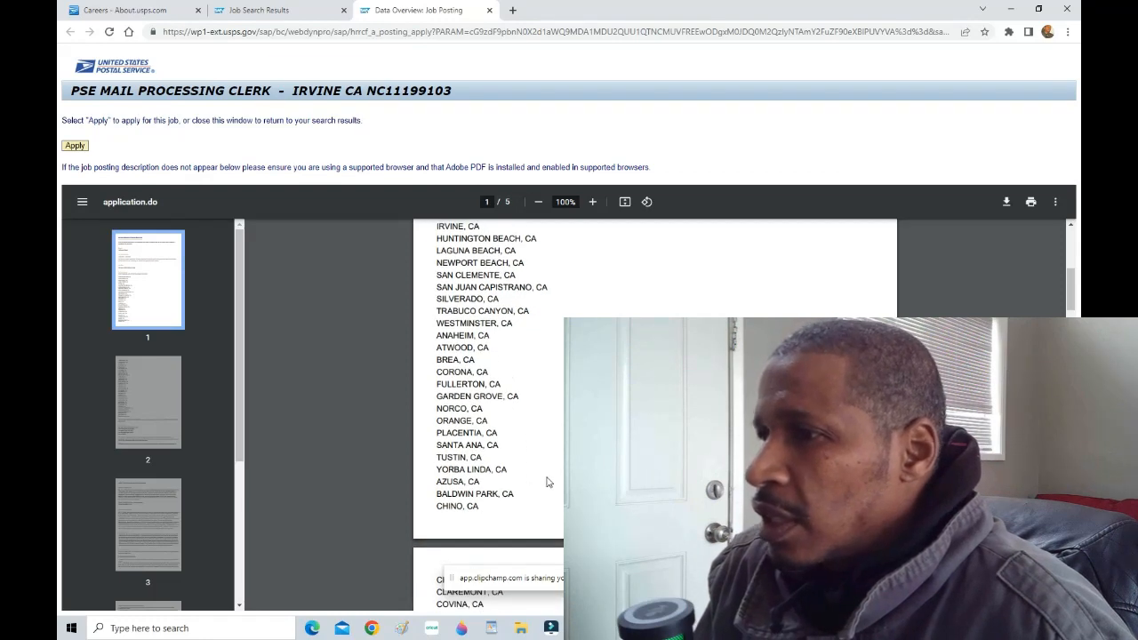
scroll("down", 3)
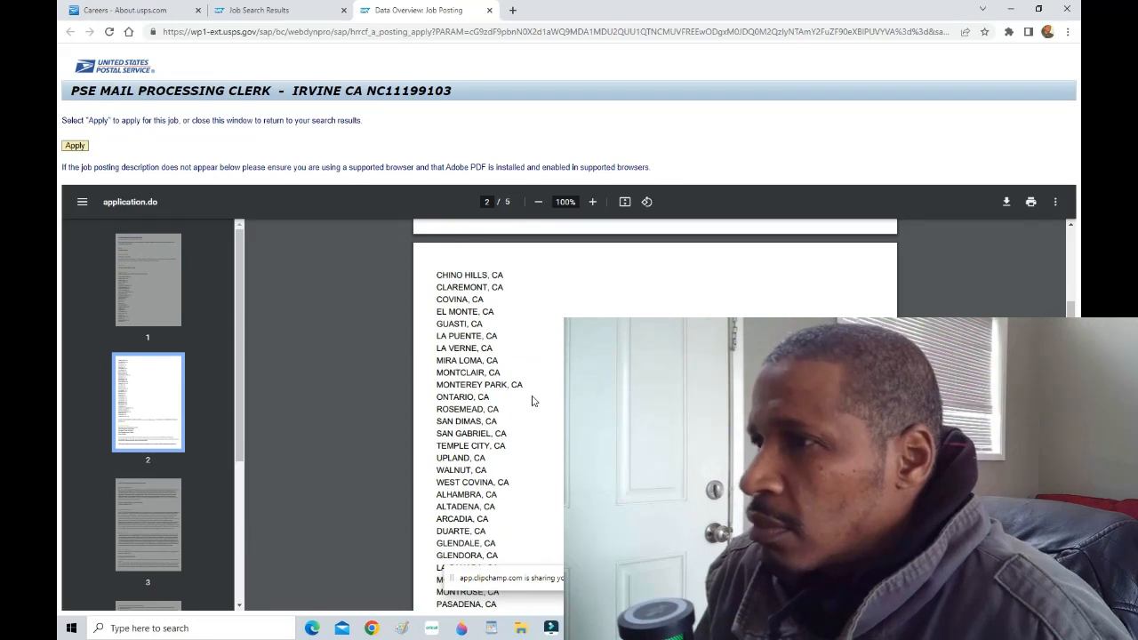
scroll("down", 3)
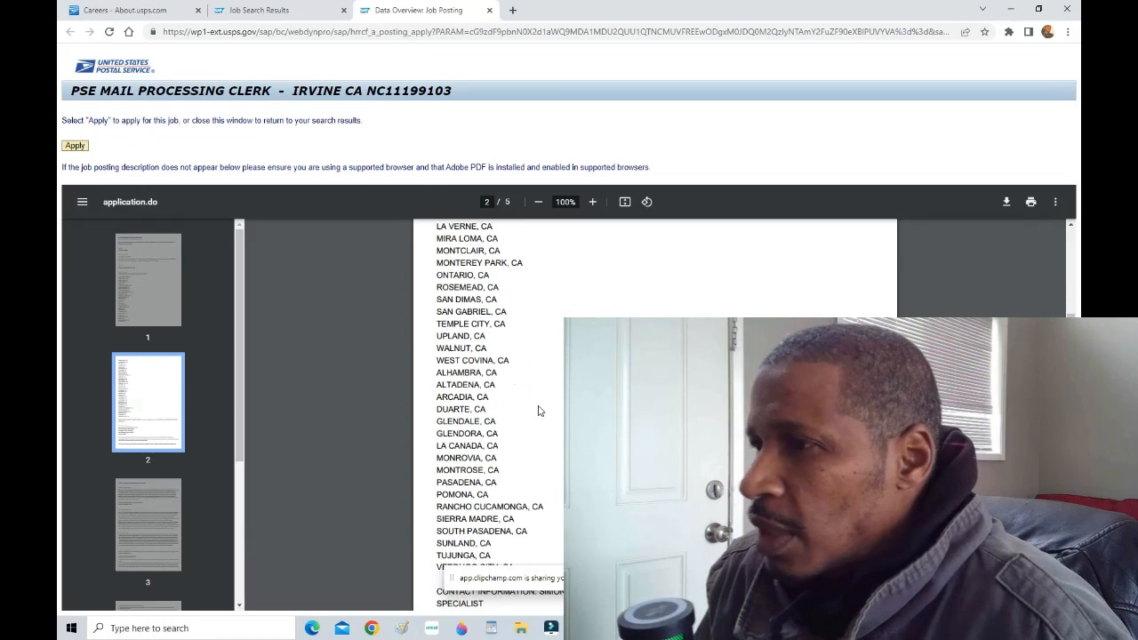
scroll("down", 3)
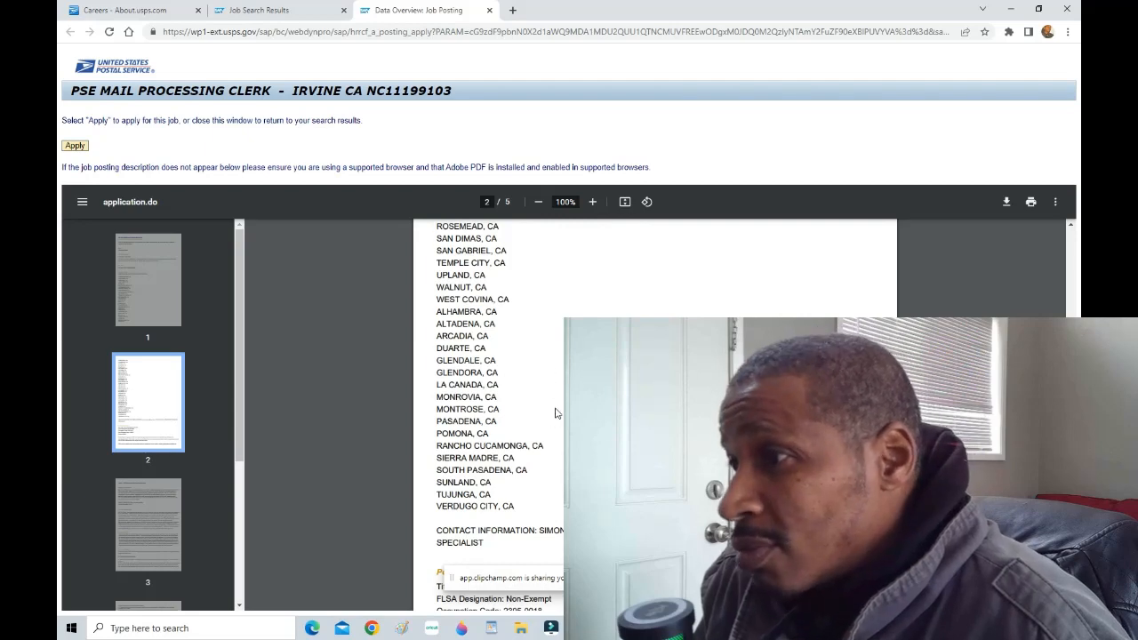
scroll("down", 3)
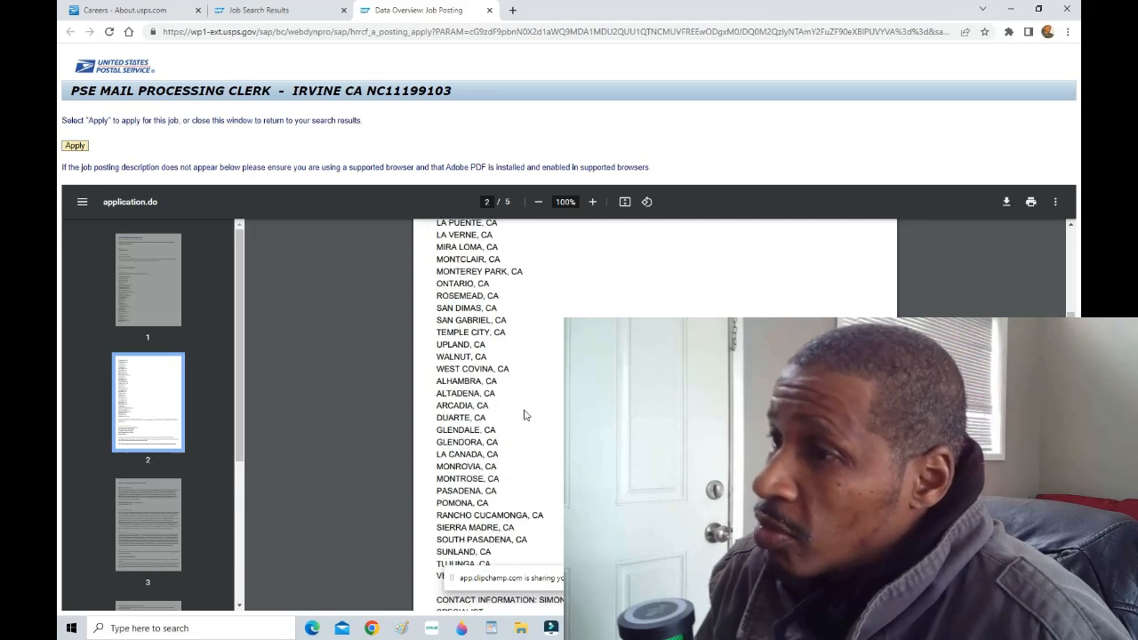
left_click(147, 279)
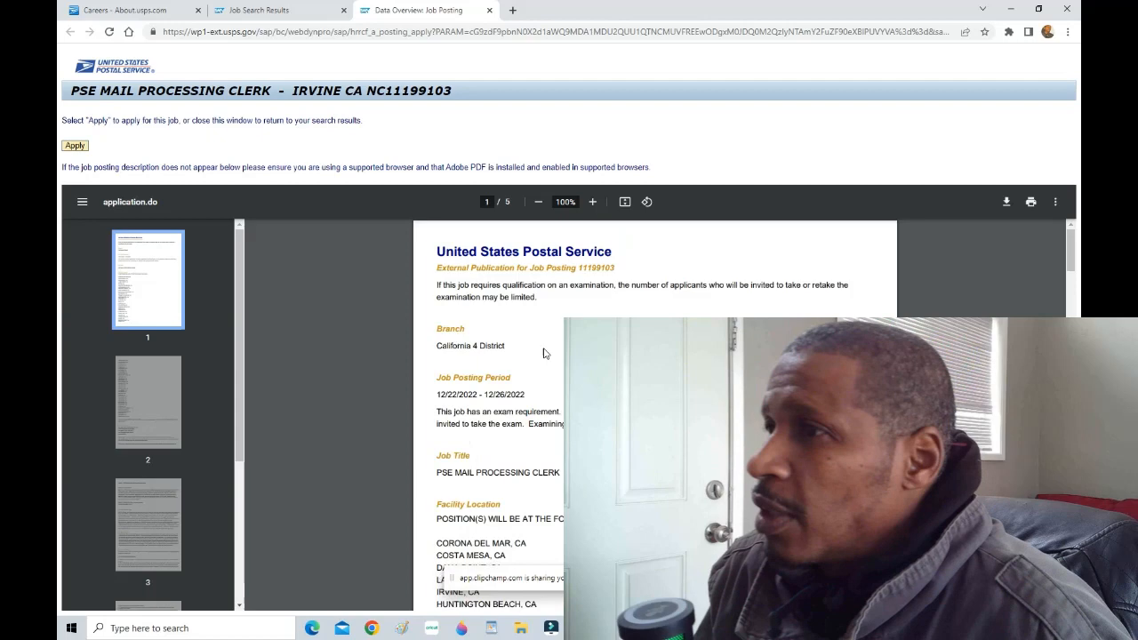
scroll("down", 3)
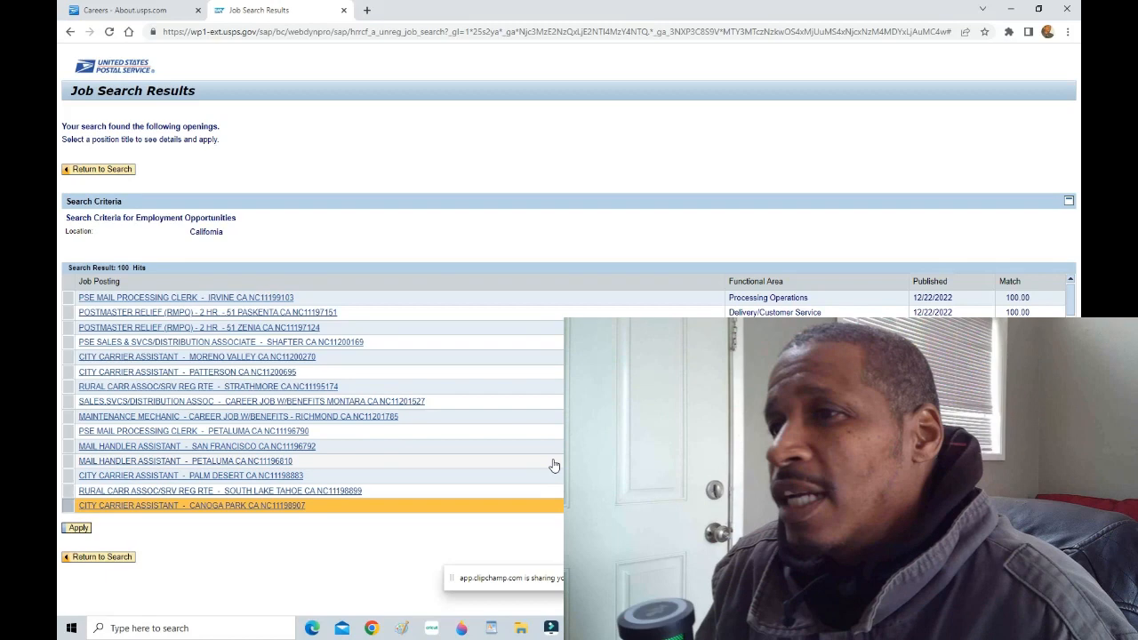
mouse_move(480, 514)
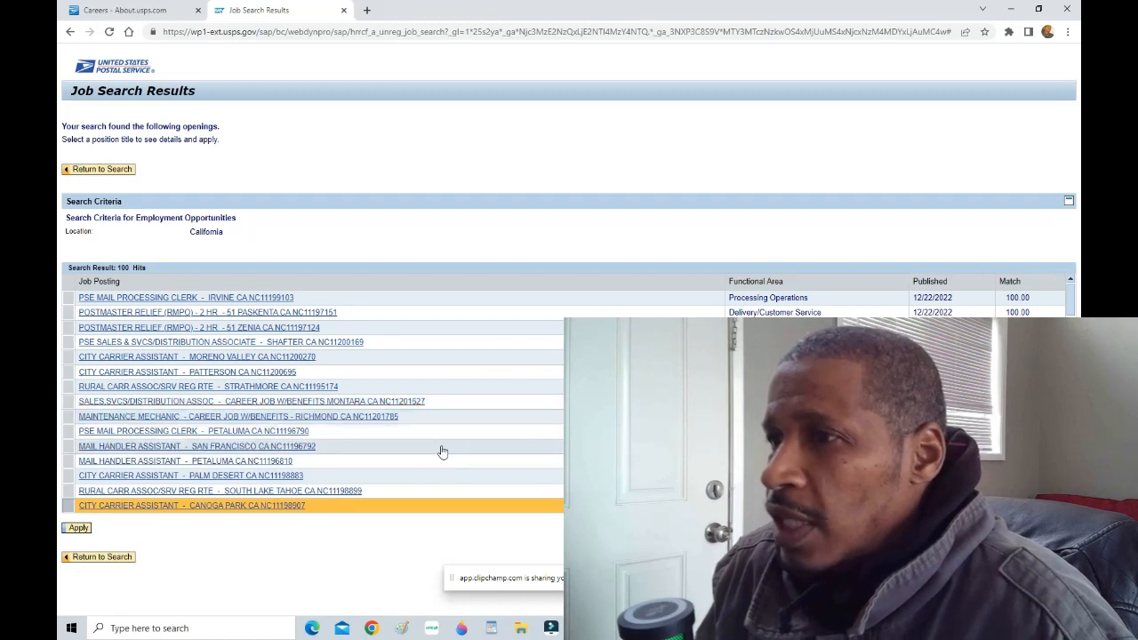
Browse further down the results and open the 'CITY CARRIER ASSISTANT - GRIDLEY CA' posting
scroll("down", 3)
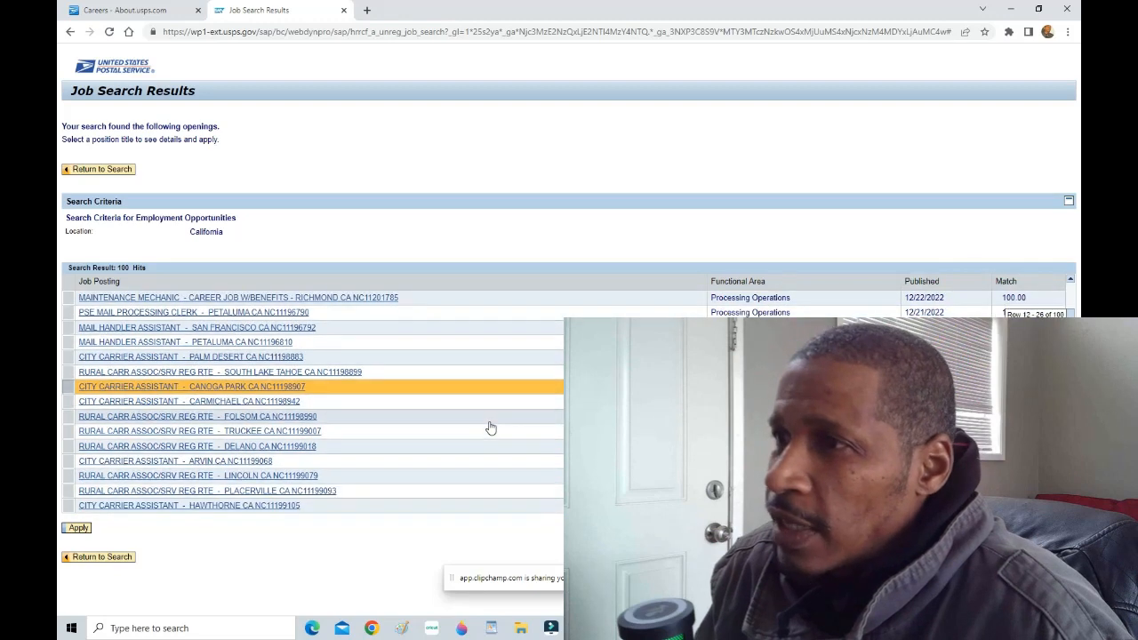
scroll("down", 3)
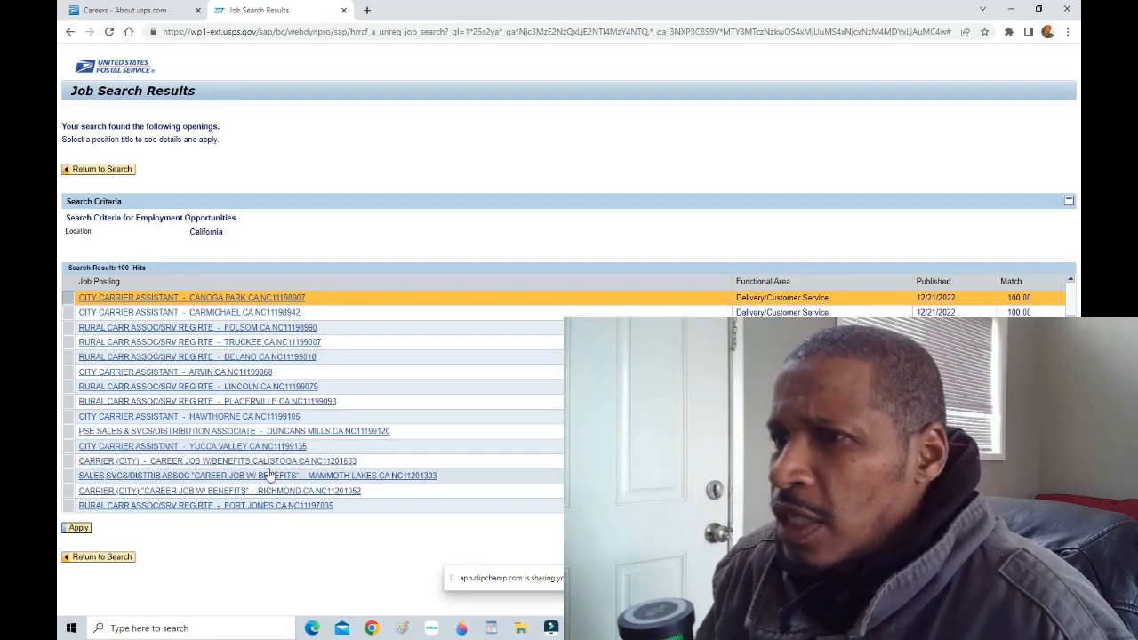
mouse_move(233, 416)
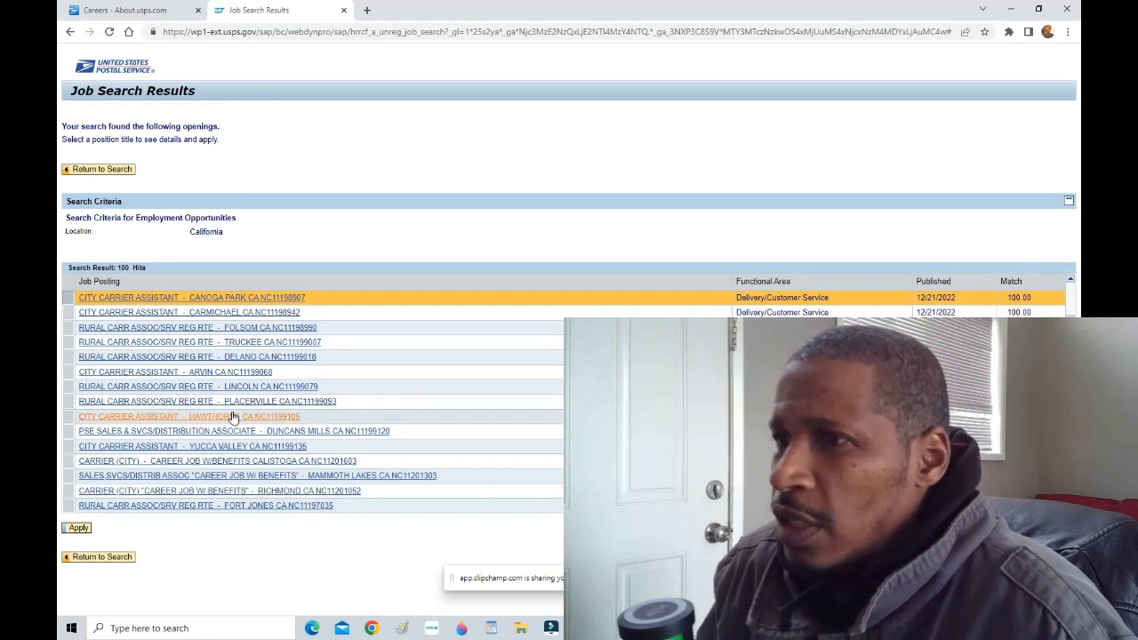
mouse_move(270, 420)
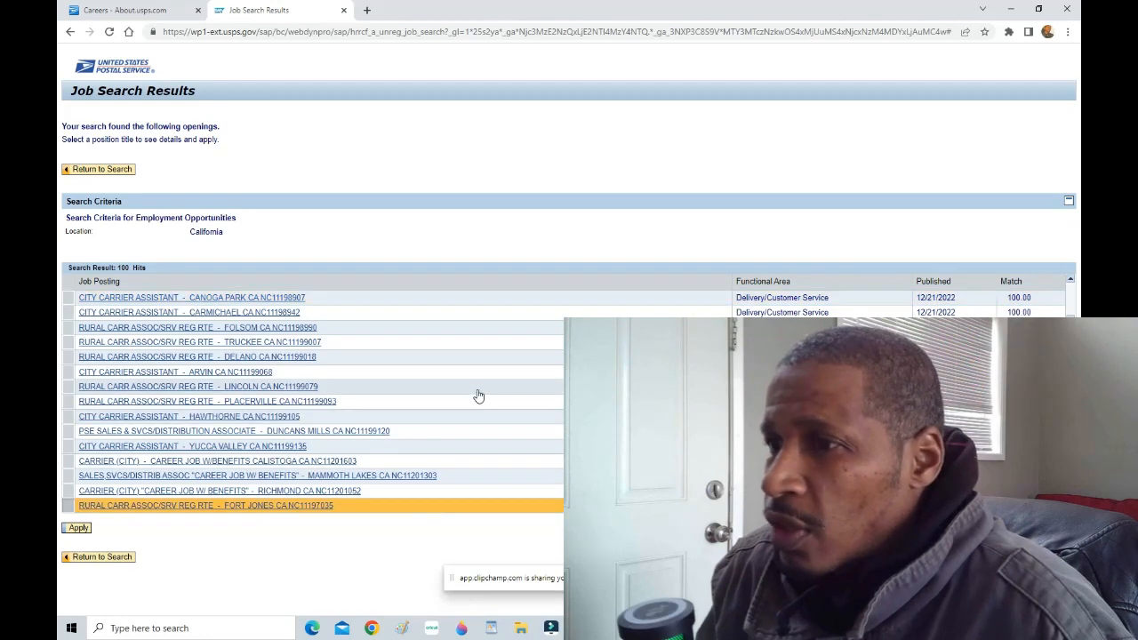
scroll("down", 3)
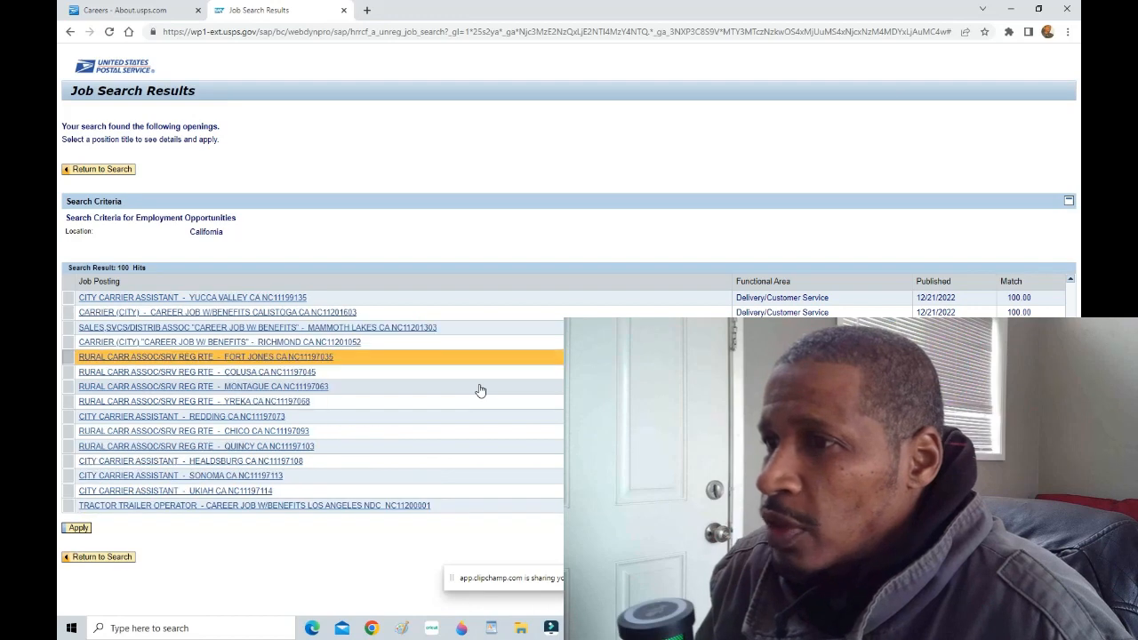
scroll("down", 3)
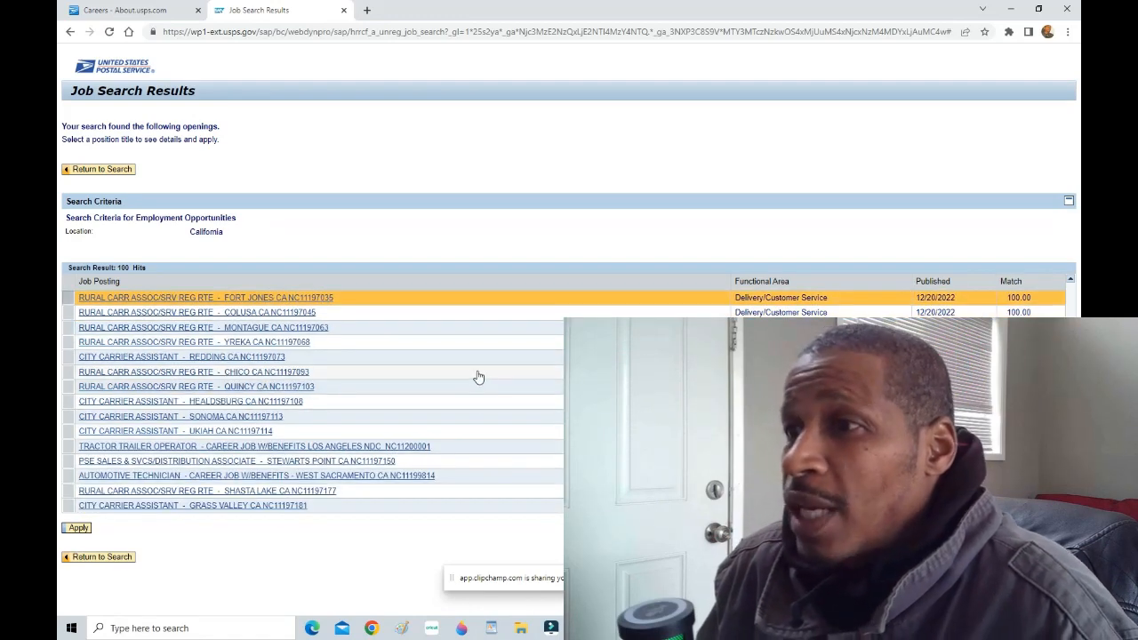
mouse_move(327, 343)
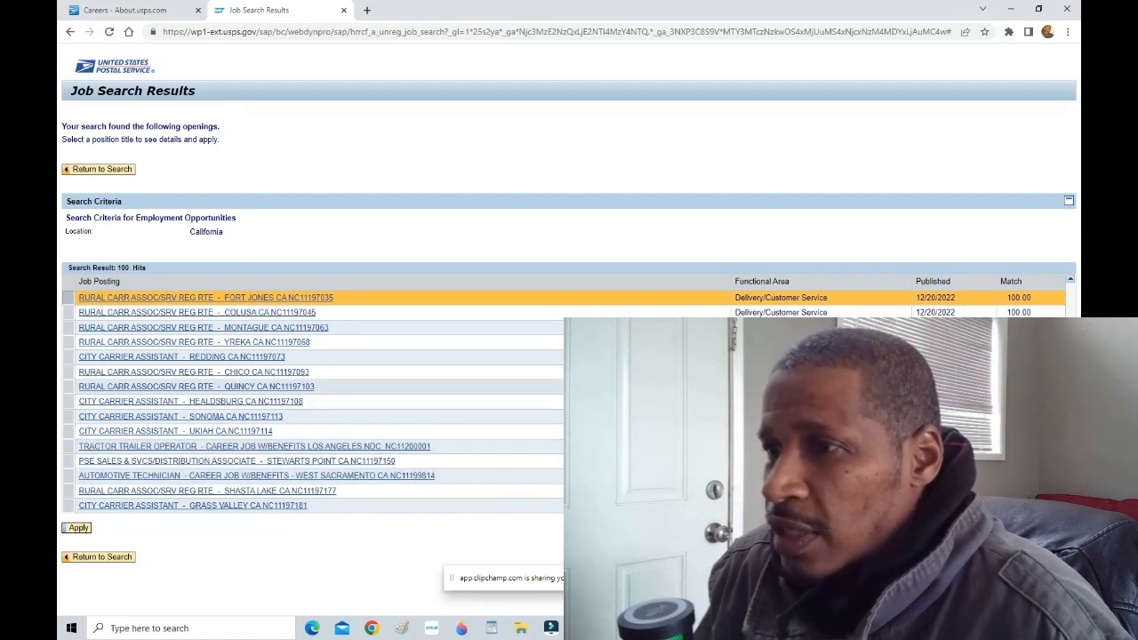
scroll("down", 3)
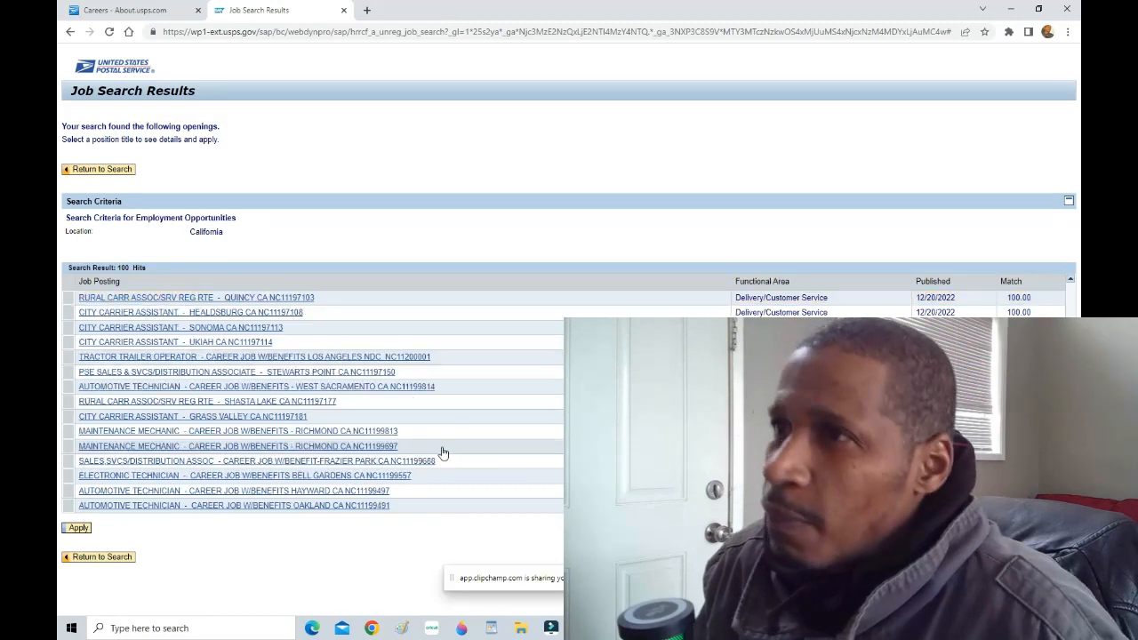
left_click(233, 505)
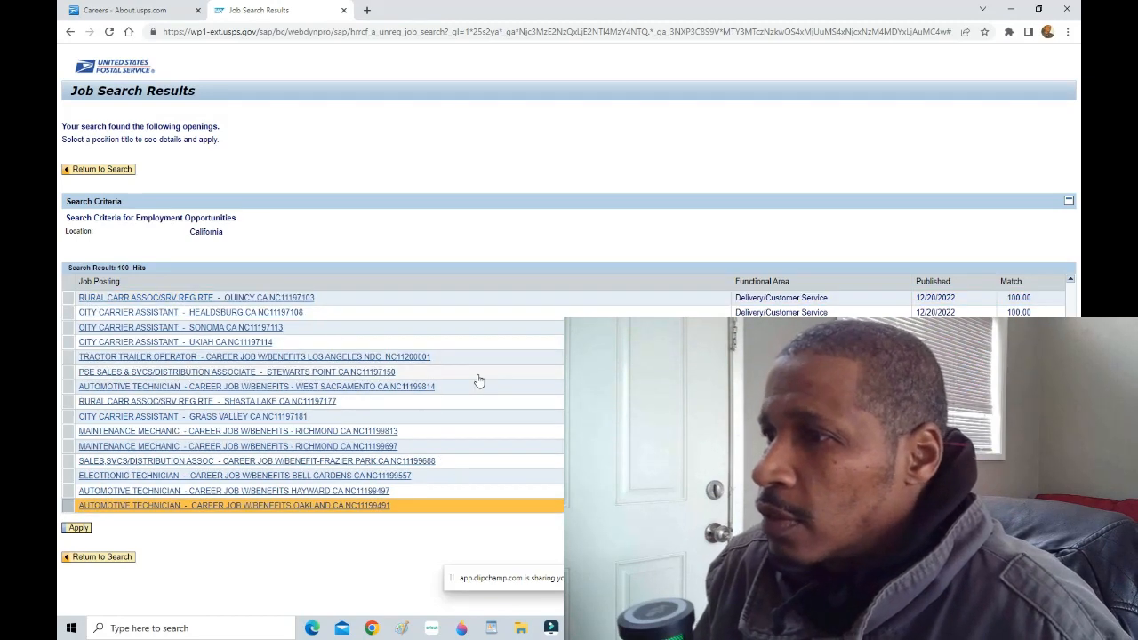
scroll("down", 3)
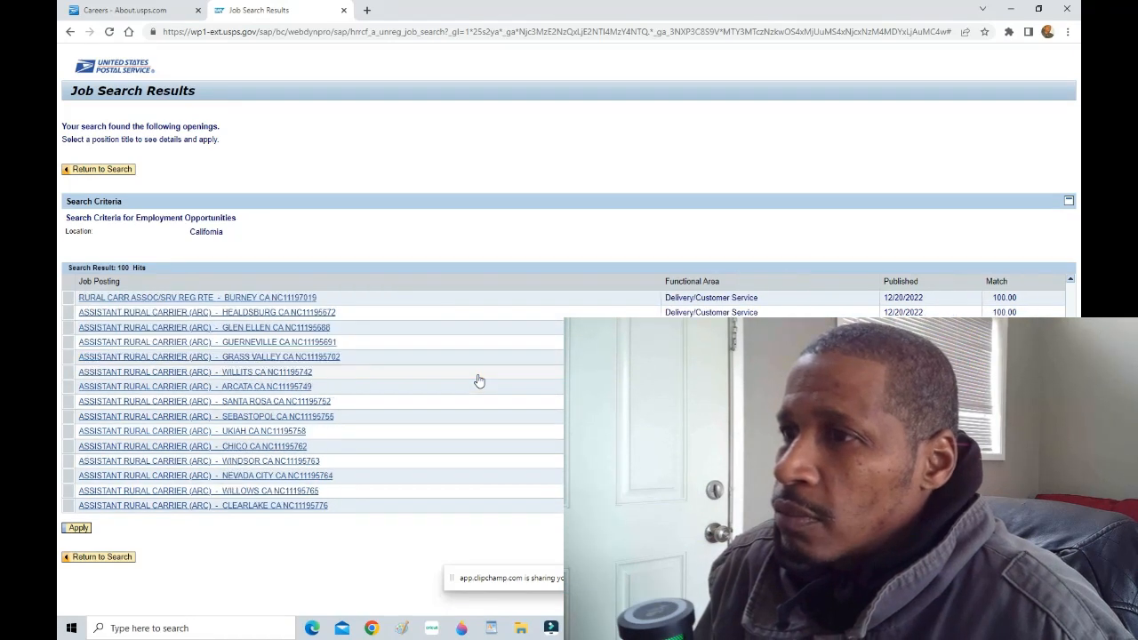
scroll("down", 3)
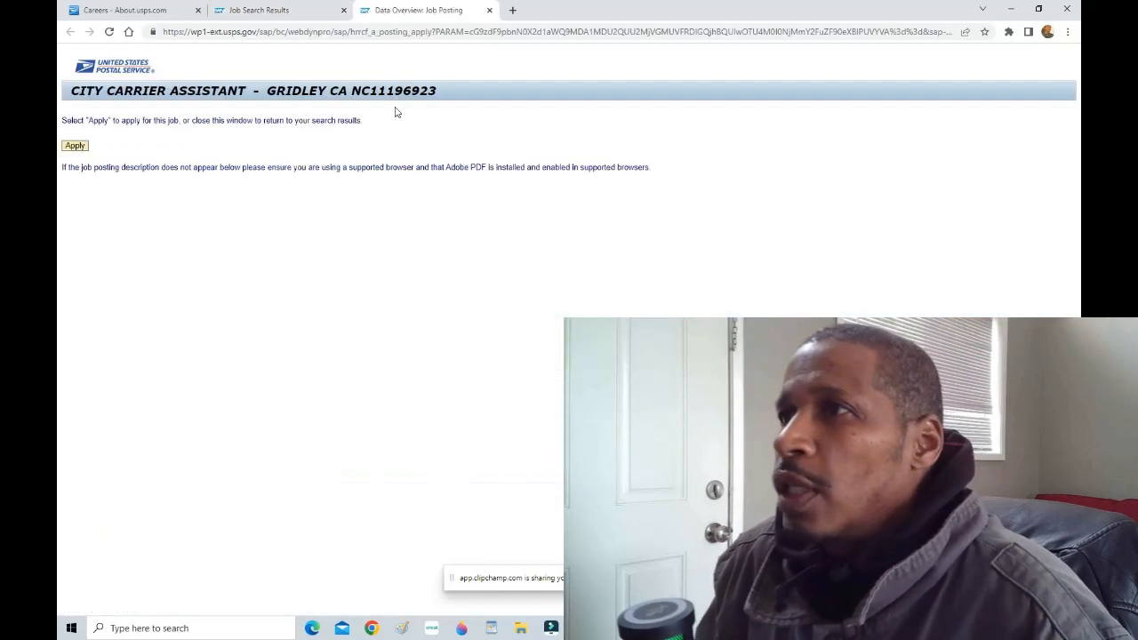
Review page 1 of the Gridley posting PDF, then close it to return to the results
left_click(75, 146)
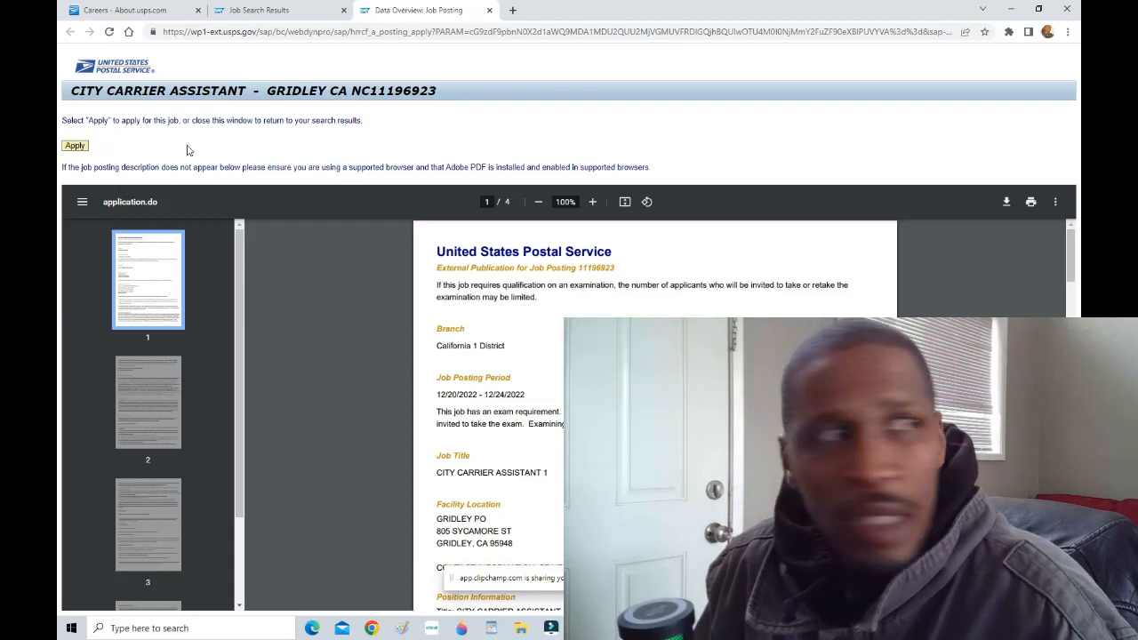
mouse_move(75, 146)
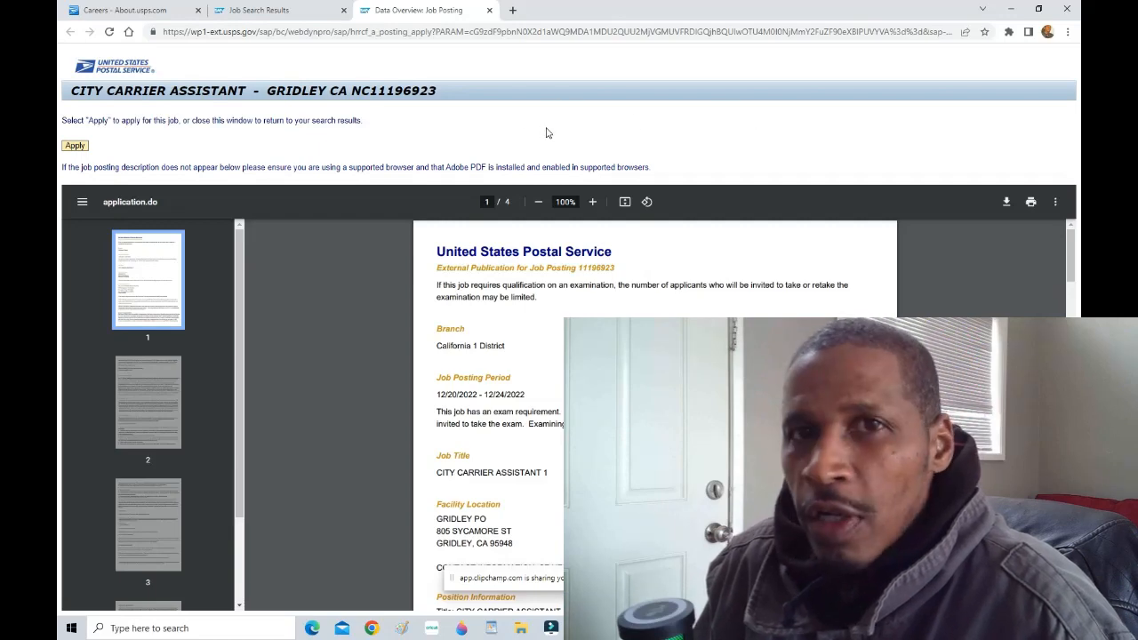
mouse_move(377, 156)
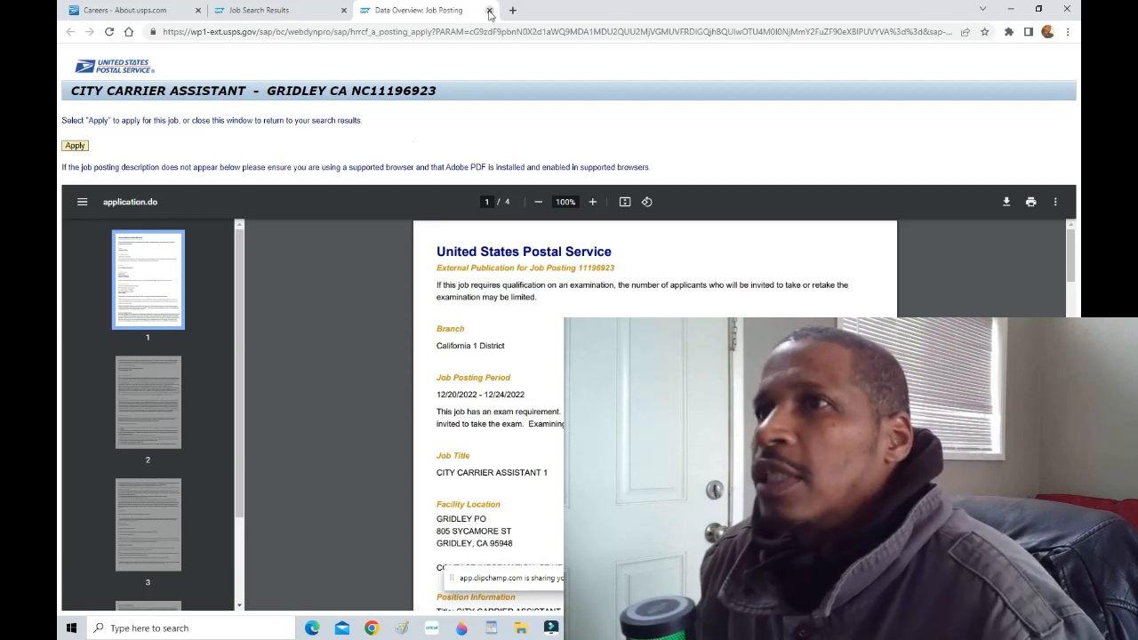
left_click(487, 10)
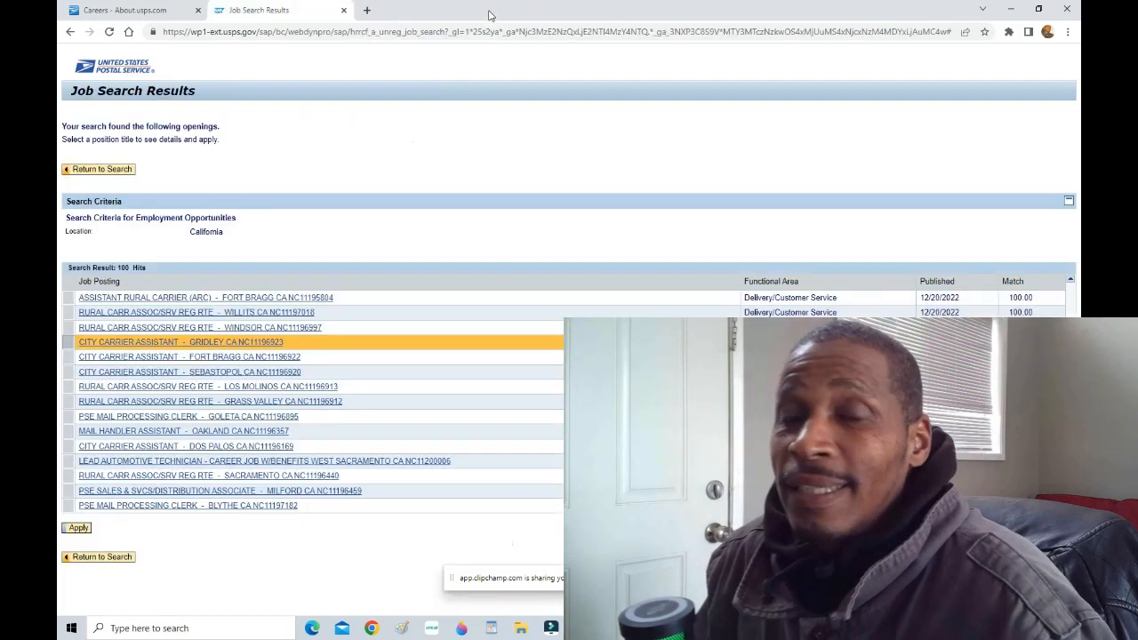